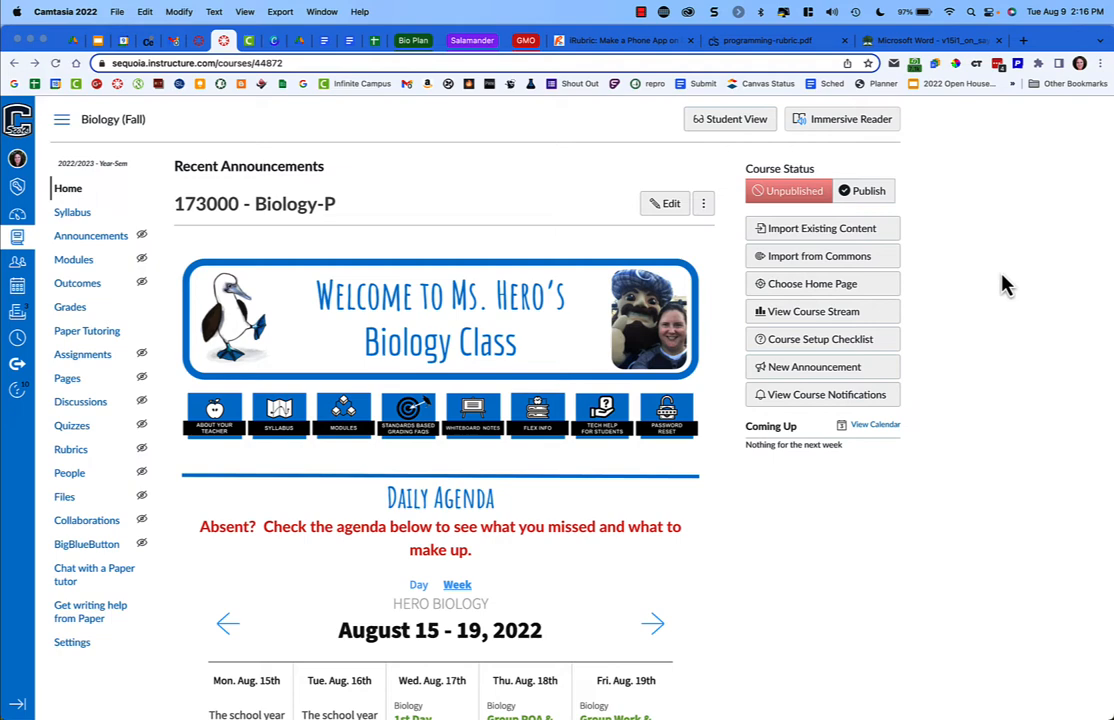
mouse_move(976, 284)
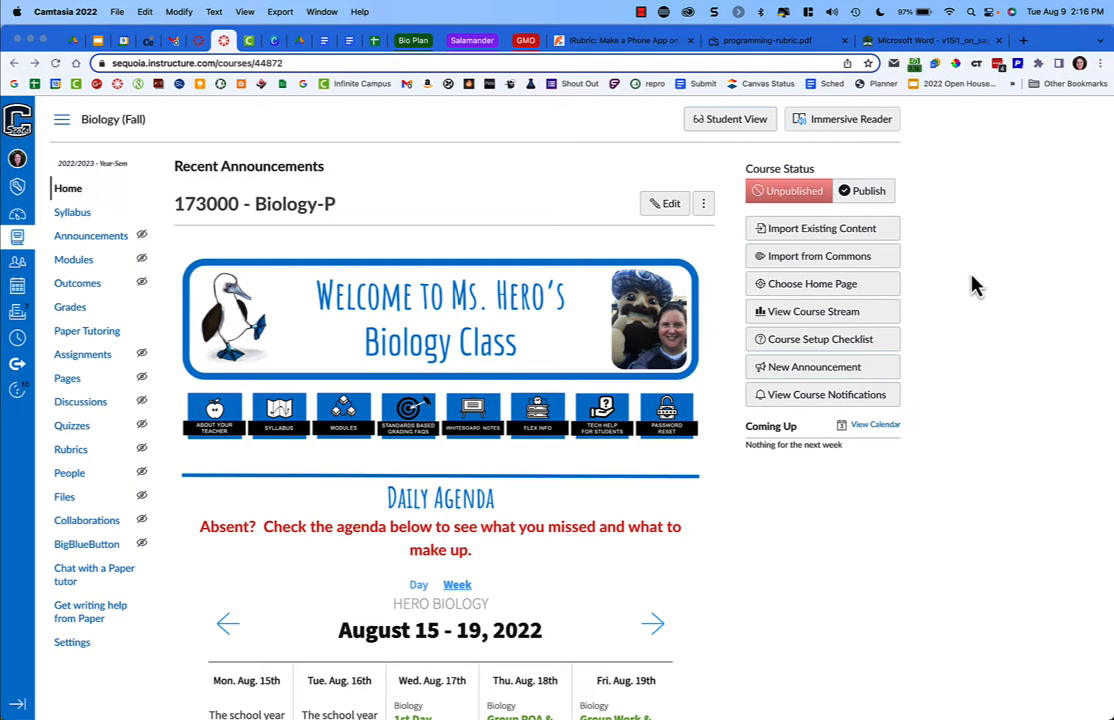
mouse_move(876, 272)
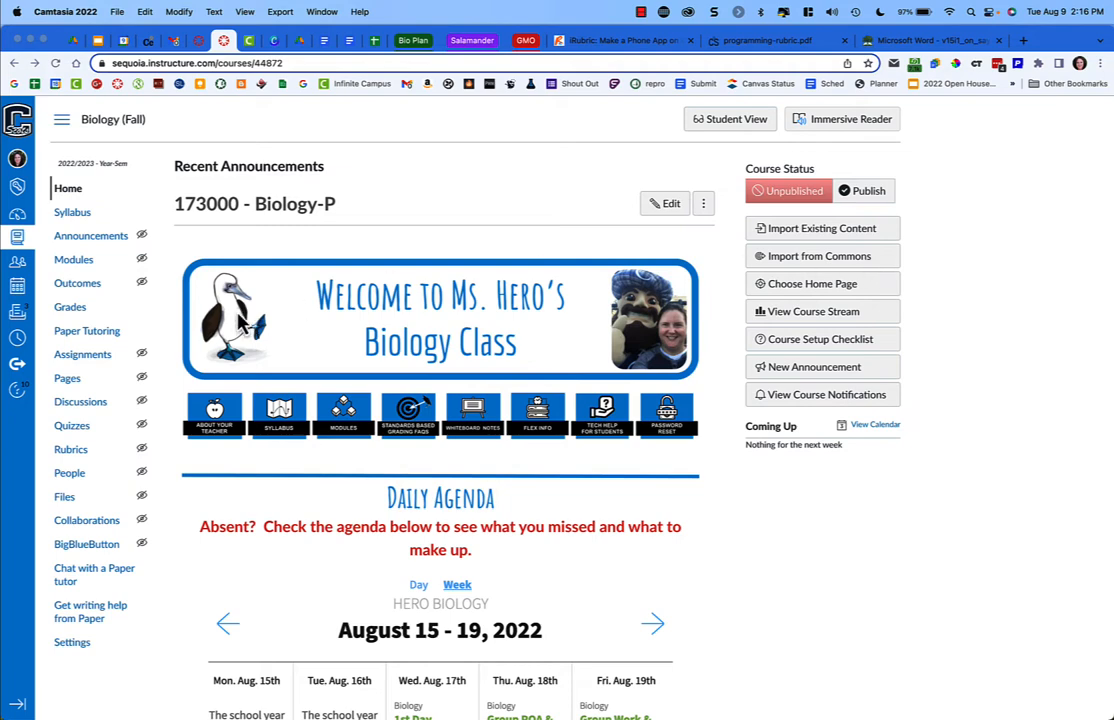
- Filter the Assignments page to the 2022-23 S2 grading period, leaving only the 2nd Semester Assignment
click(82, 354)
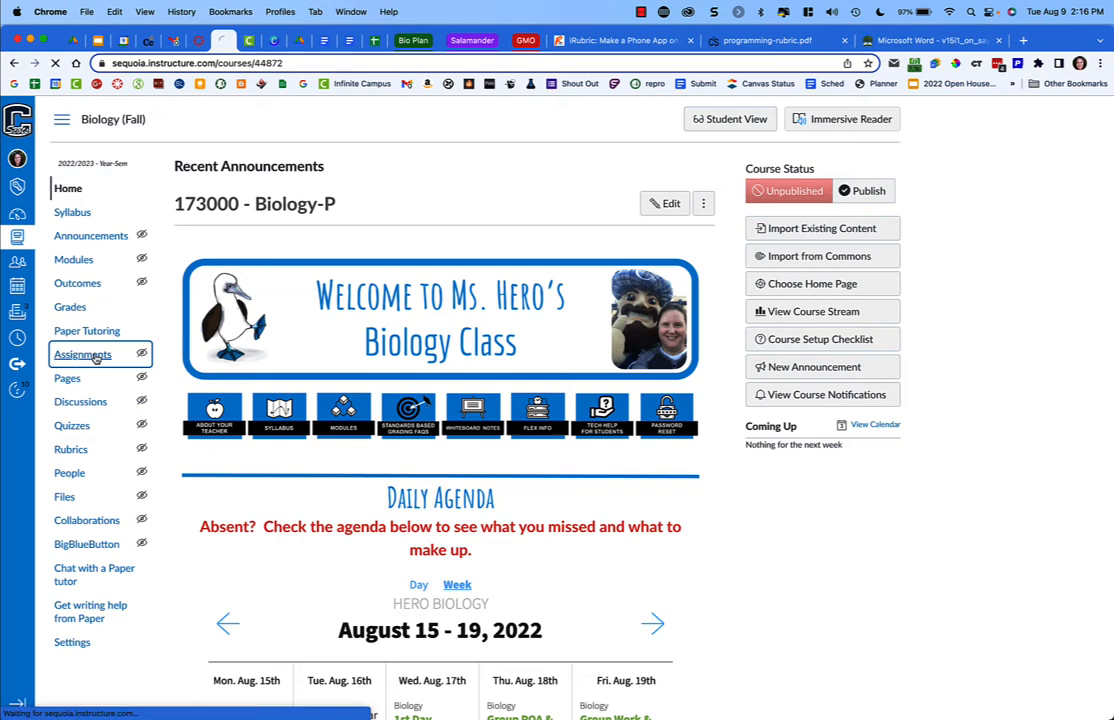
click(82, 354)
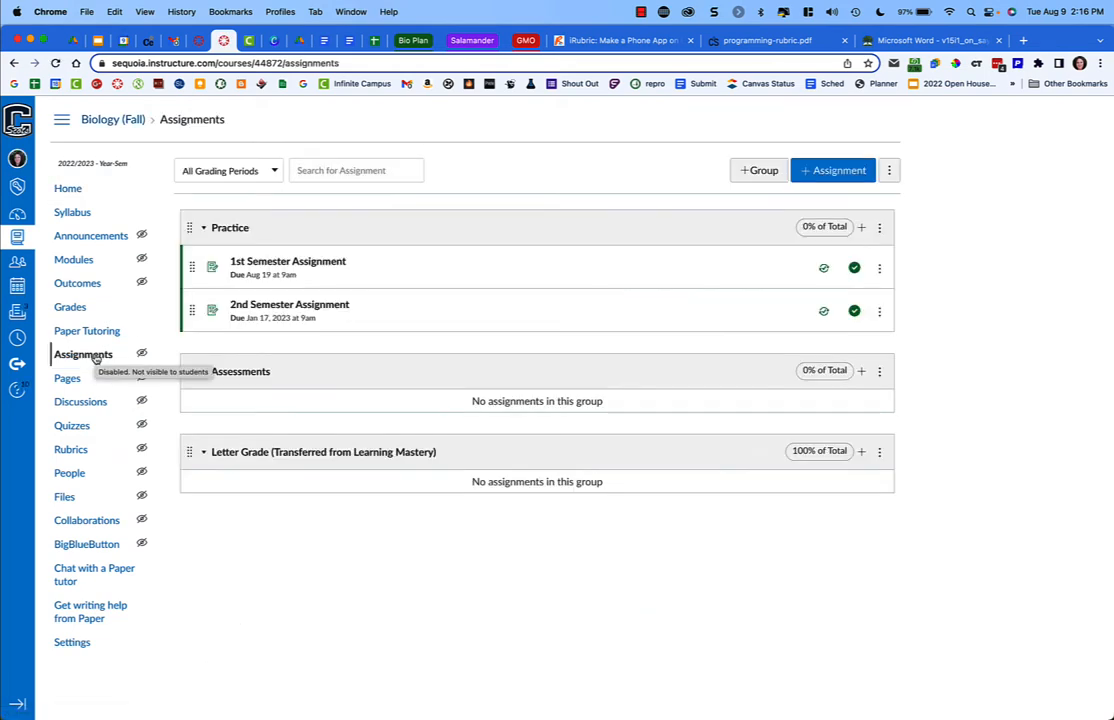
mouse_move(240, 184)
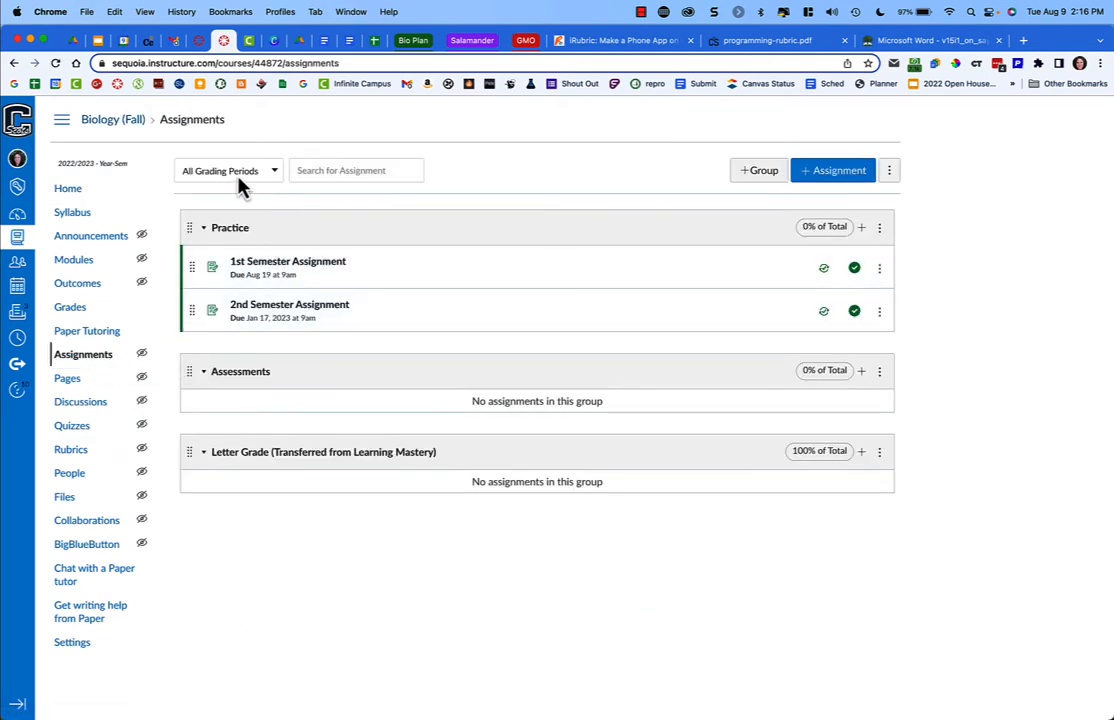
mouse_move(210, 206)
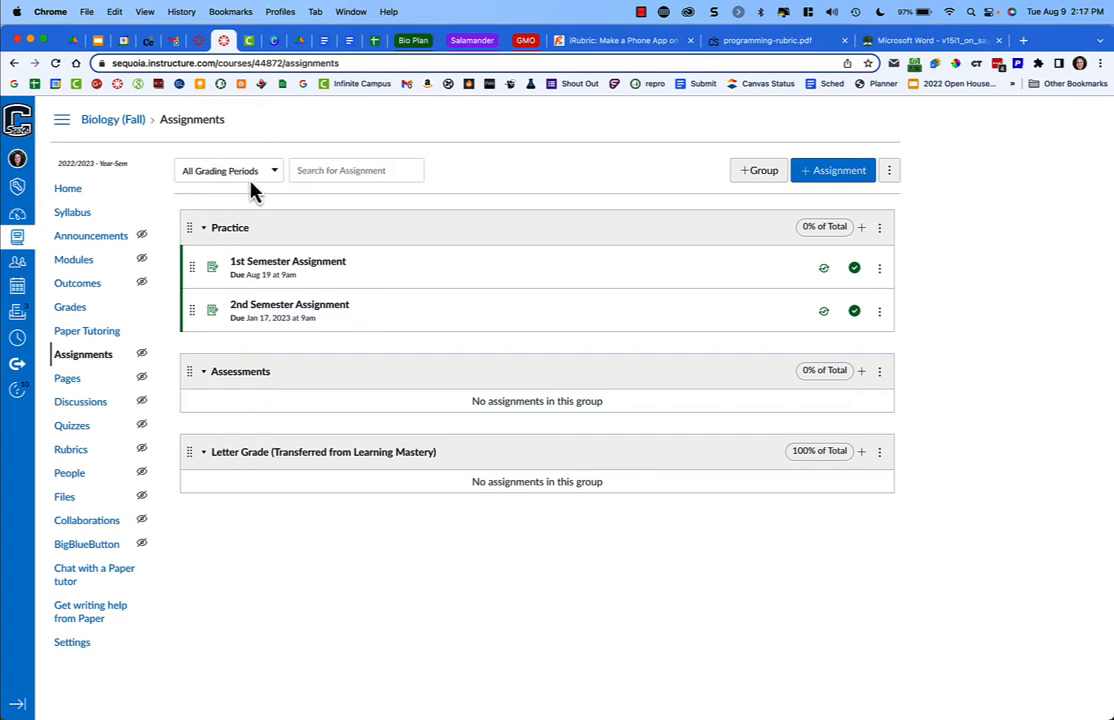
mouse_move(288, 272)
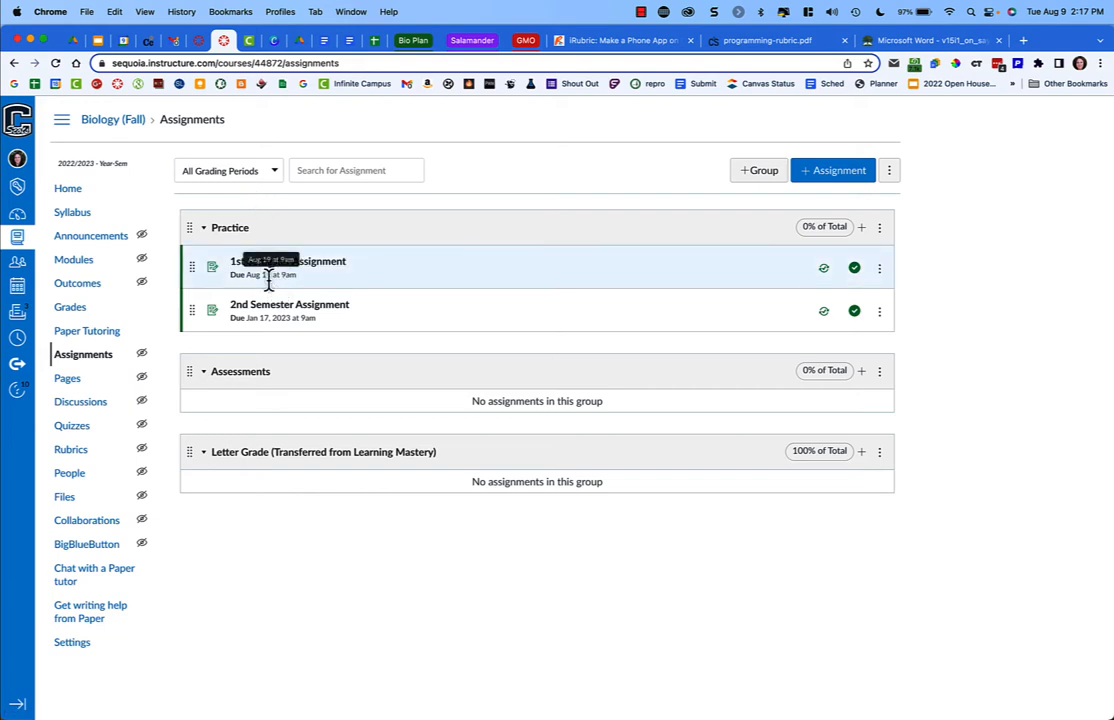
mouse_move(370, 324)
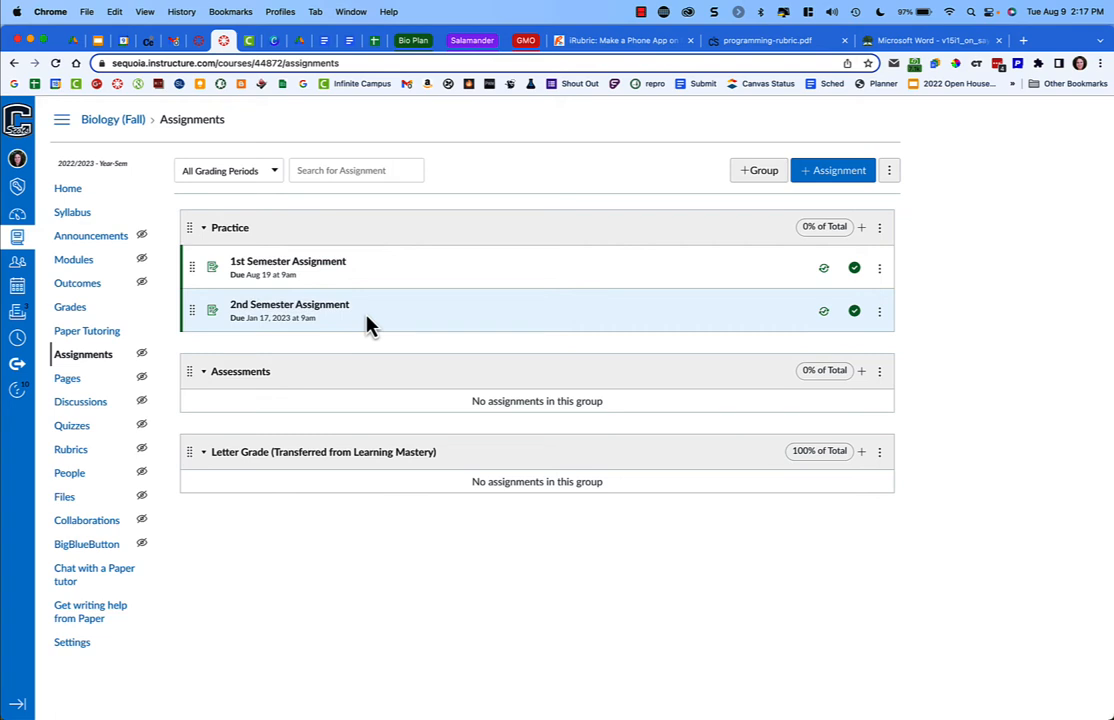
mouse_move(284, 200)
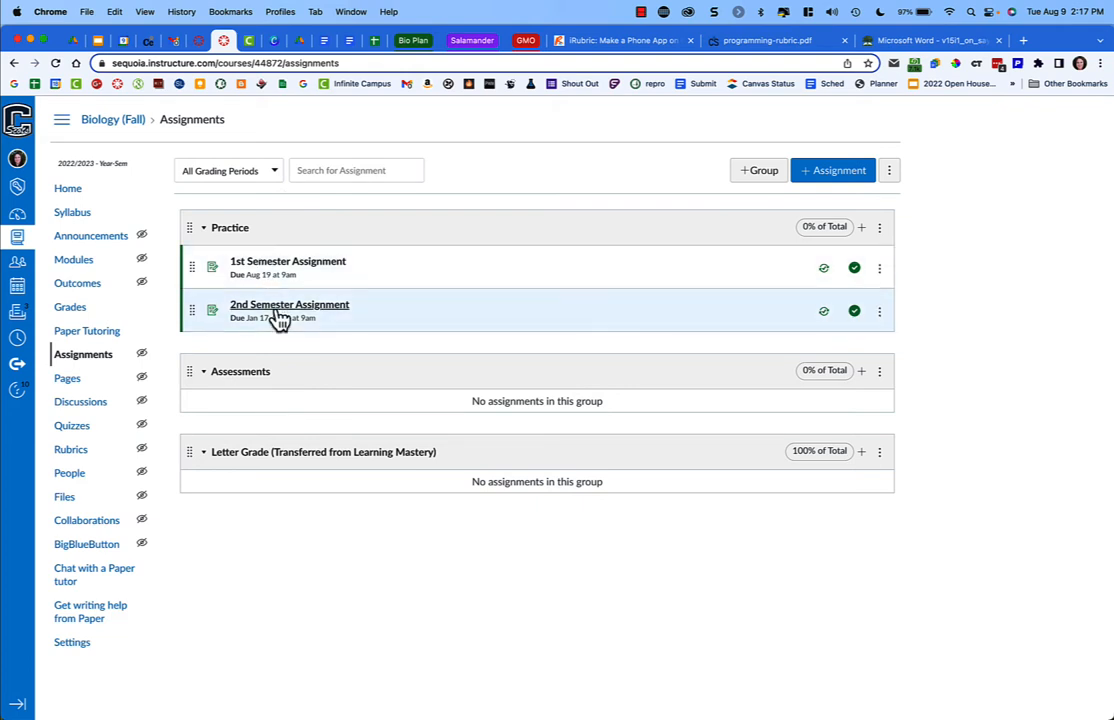
mouse_move(278, 184)
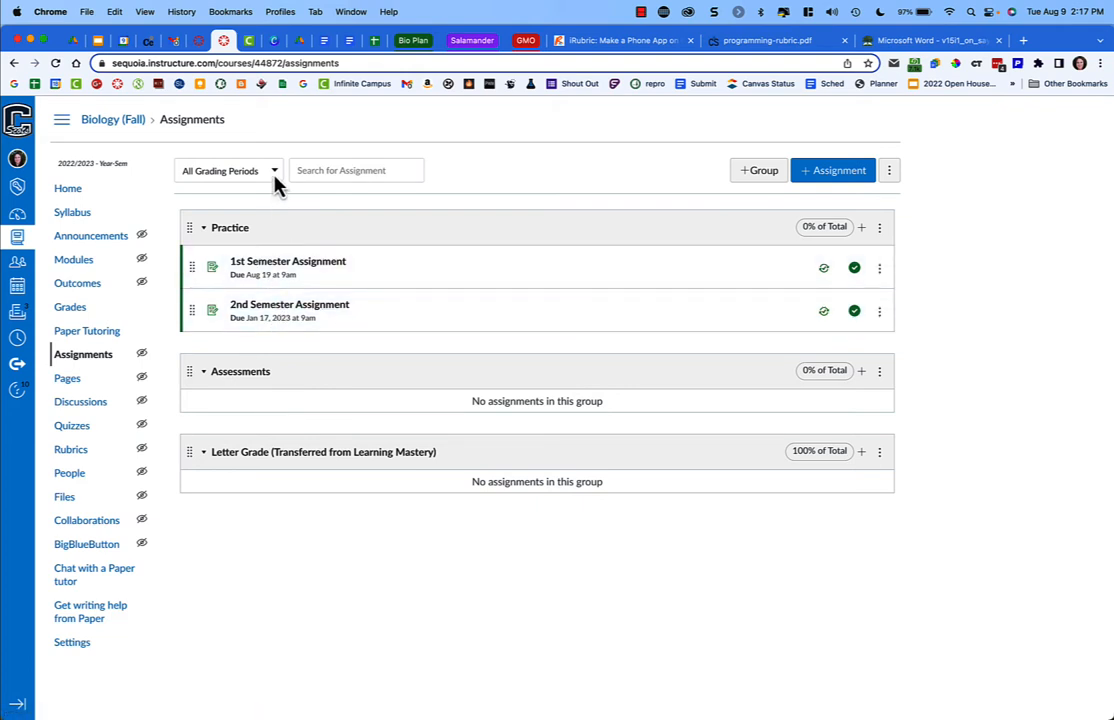
click(228, 170)
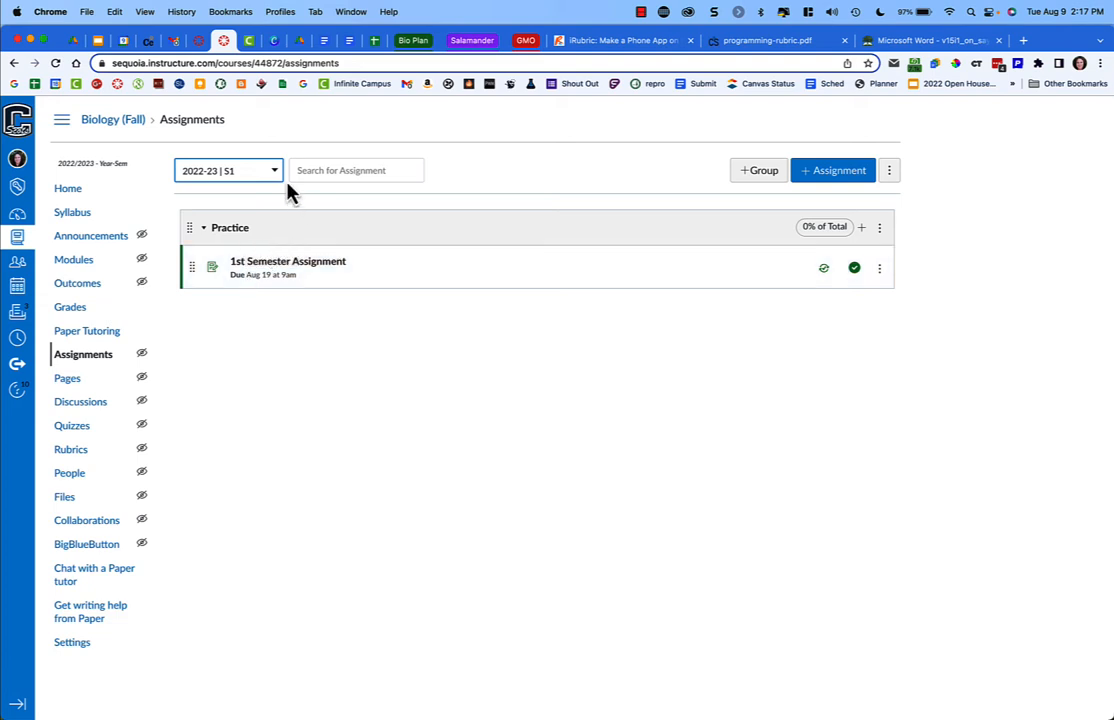
click(228, 170)
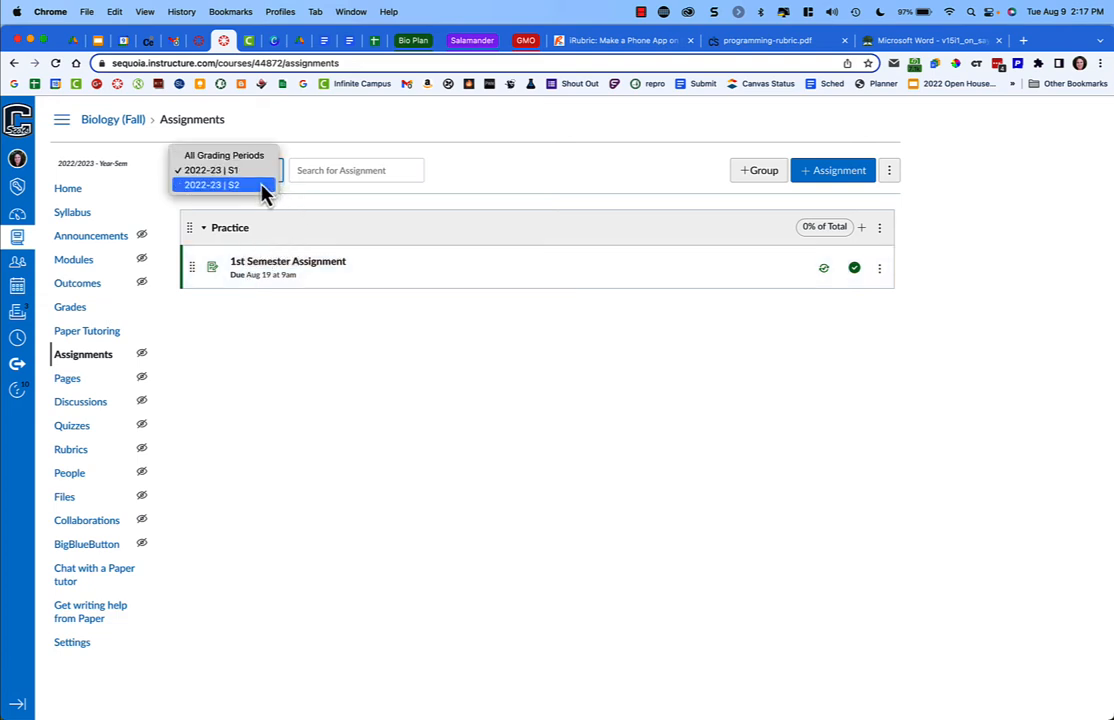
click(212, 184)
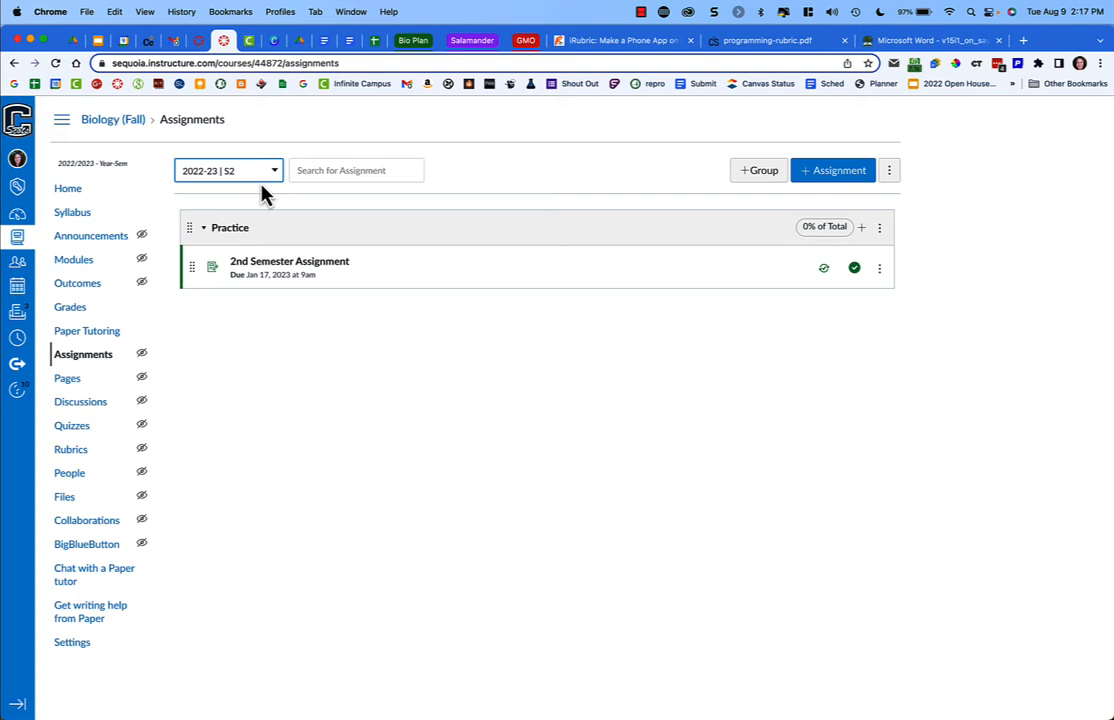
mouse_move(70, 308)
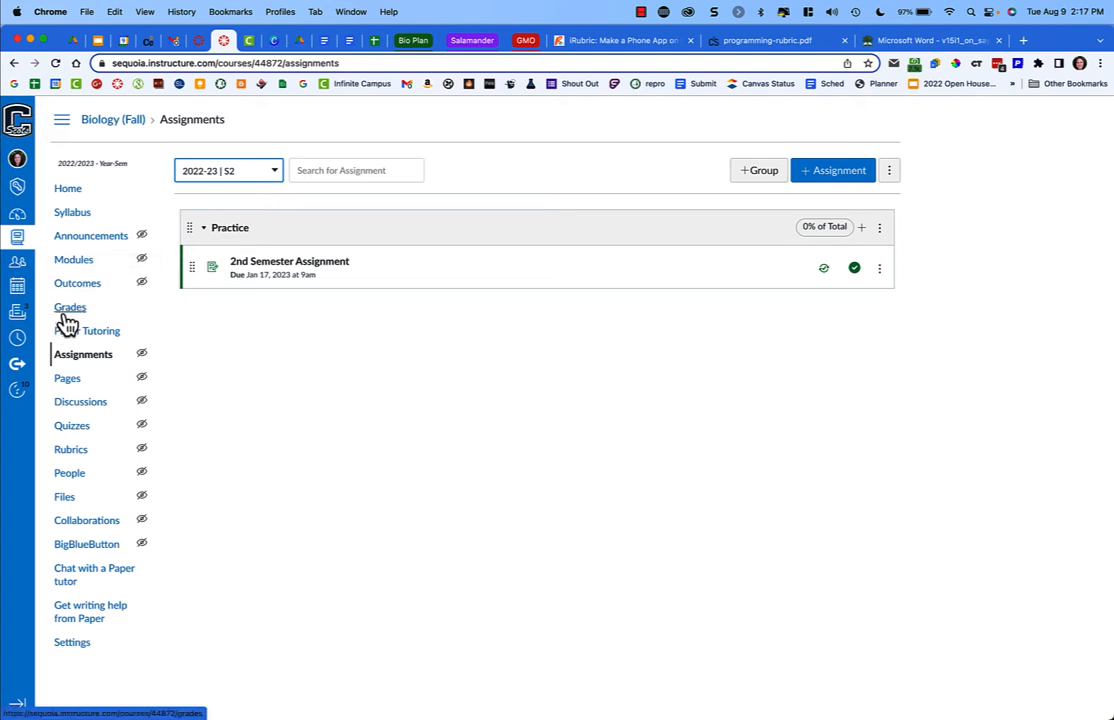
- Filter the gradebook to the 2022-23 S1 grading period, showing only the 1st Semester Assignment column
click(70, 308)
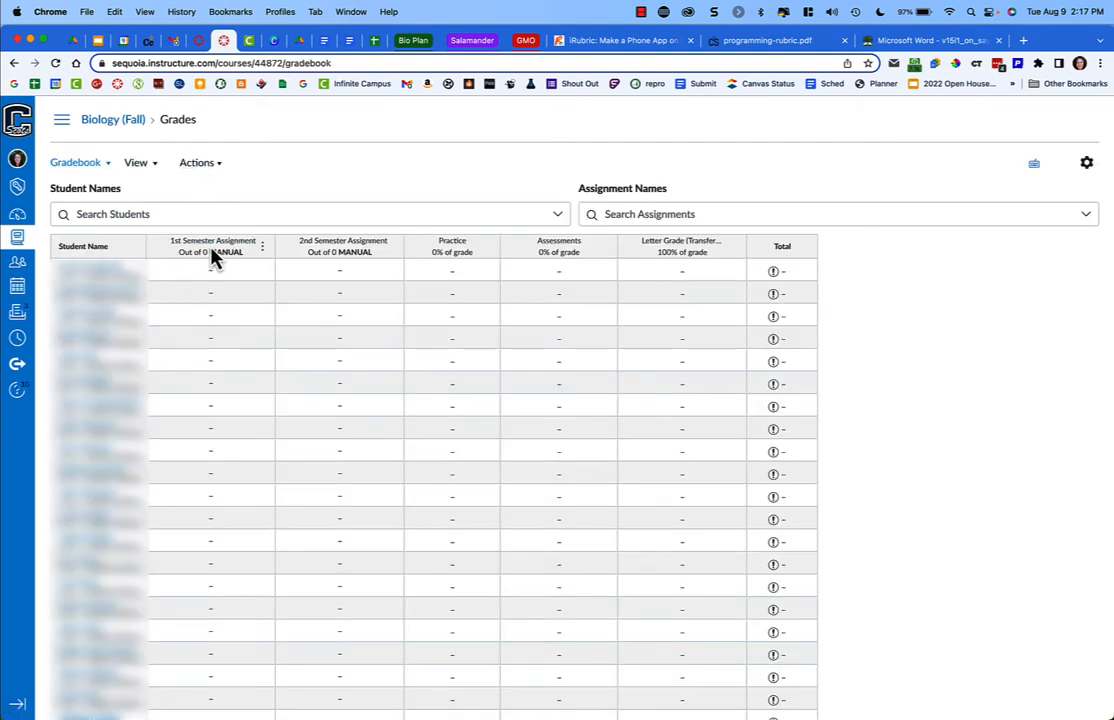
mouse_move(356, 258)
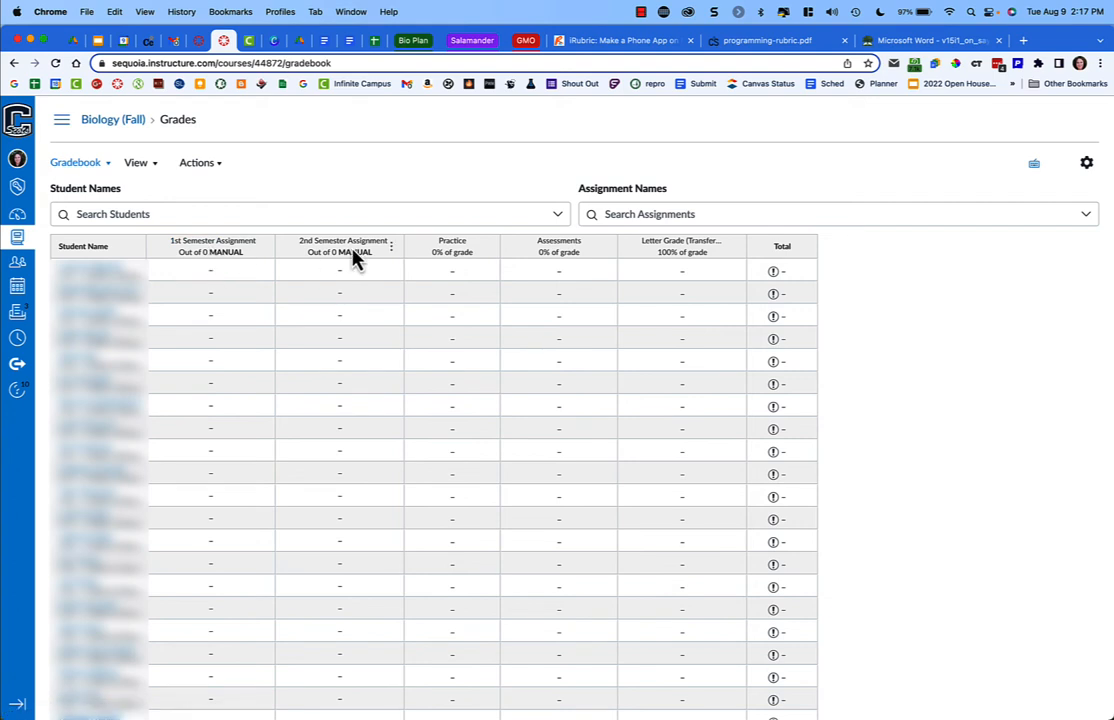
mouse_move(356, 258)
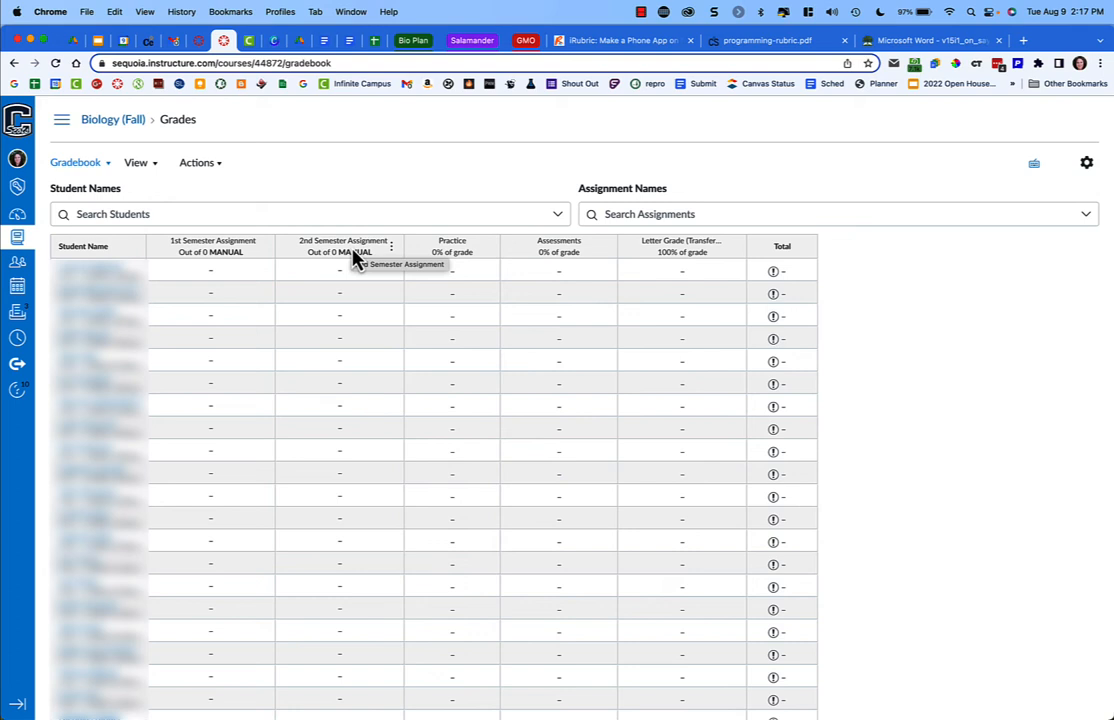
click(136, 162)
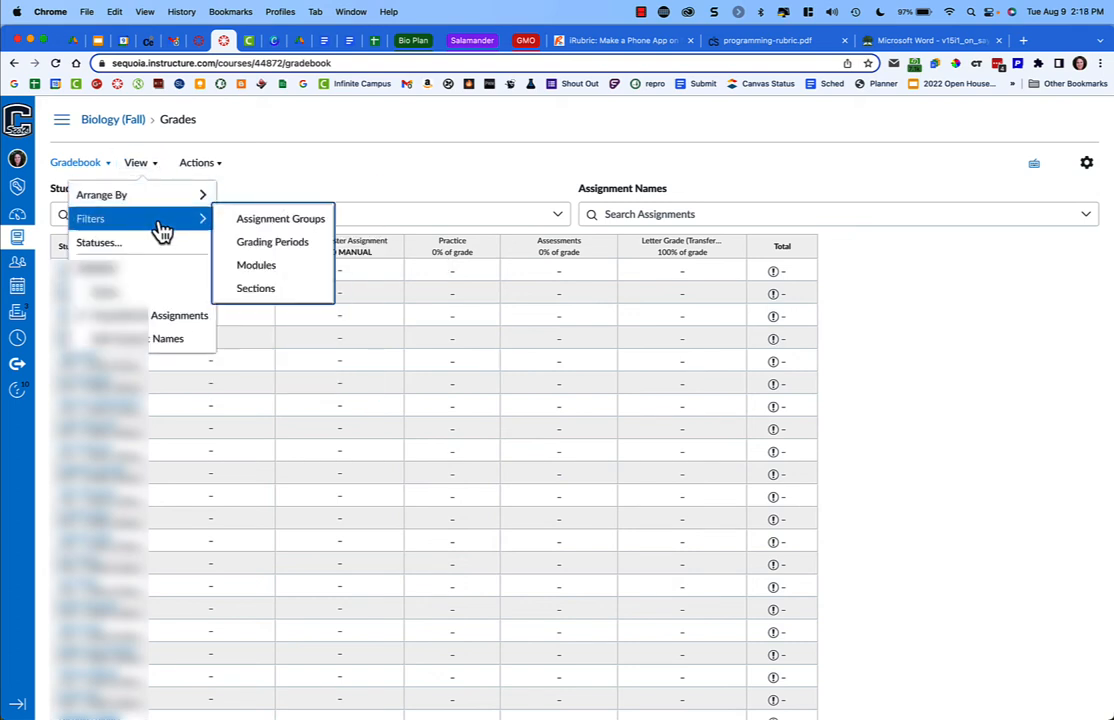
mouse_move(284, 248)
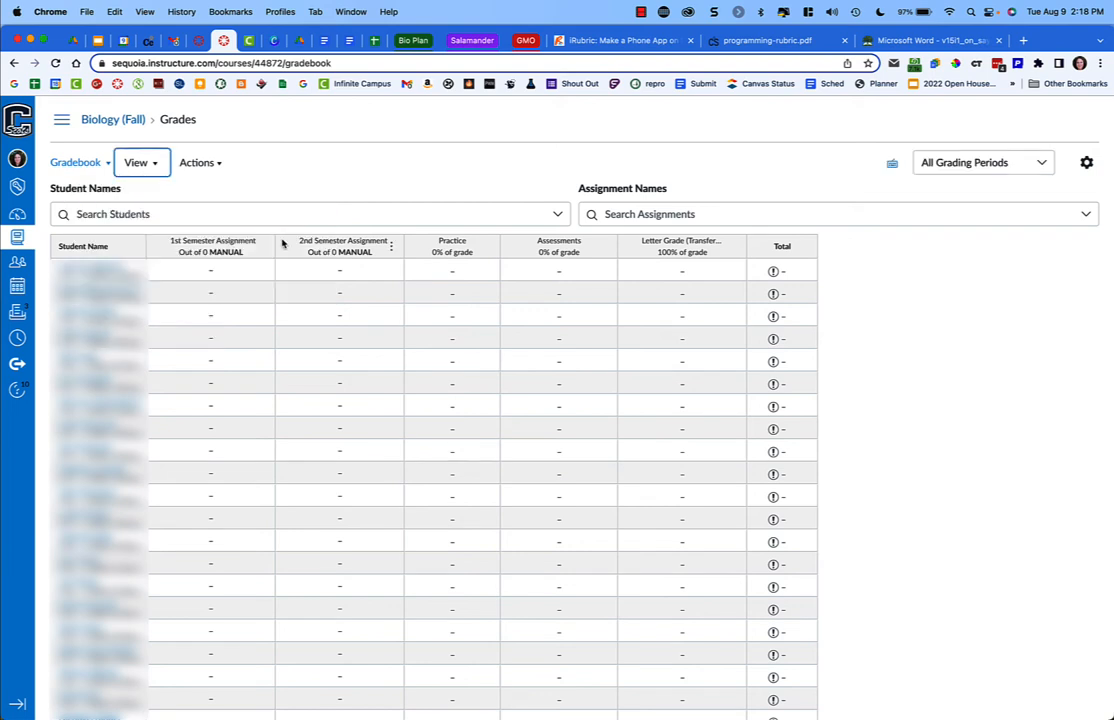
mouse_move(1036, 184)
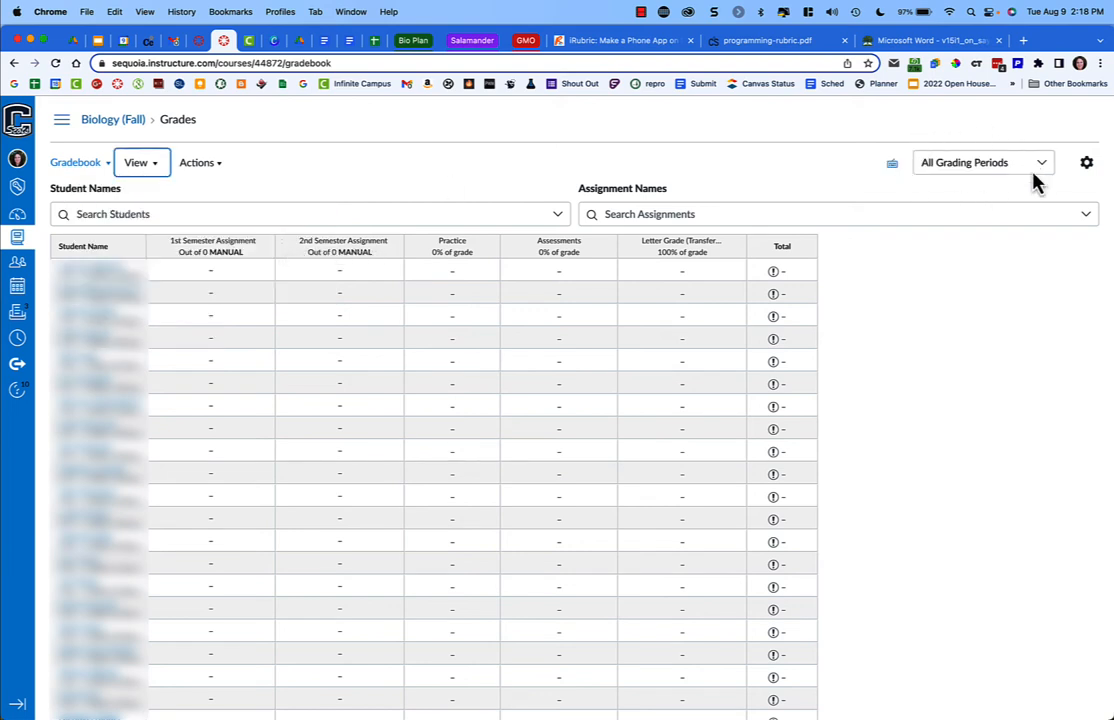
mouse_move(1044, 168)
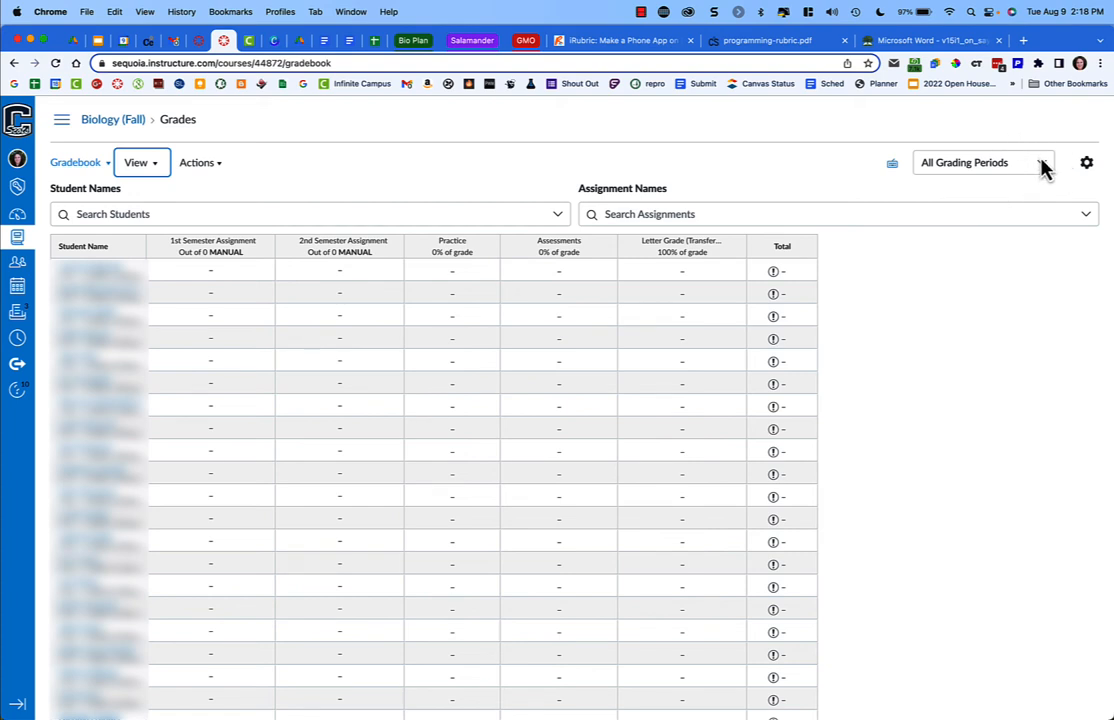
mouse_move(1048, 172)
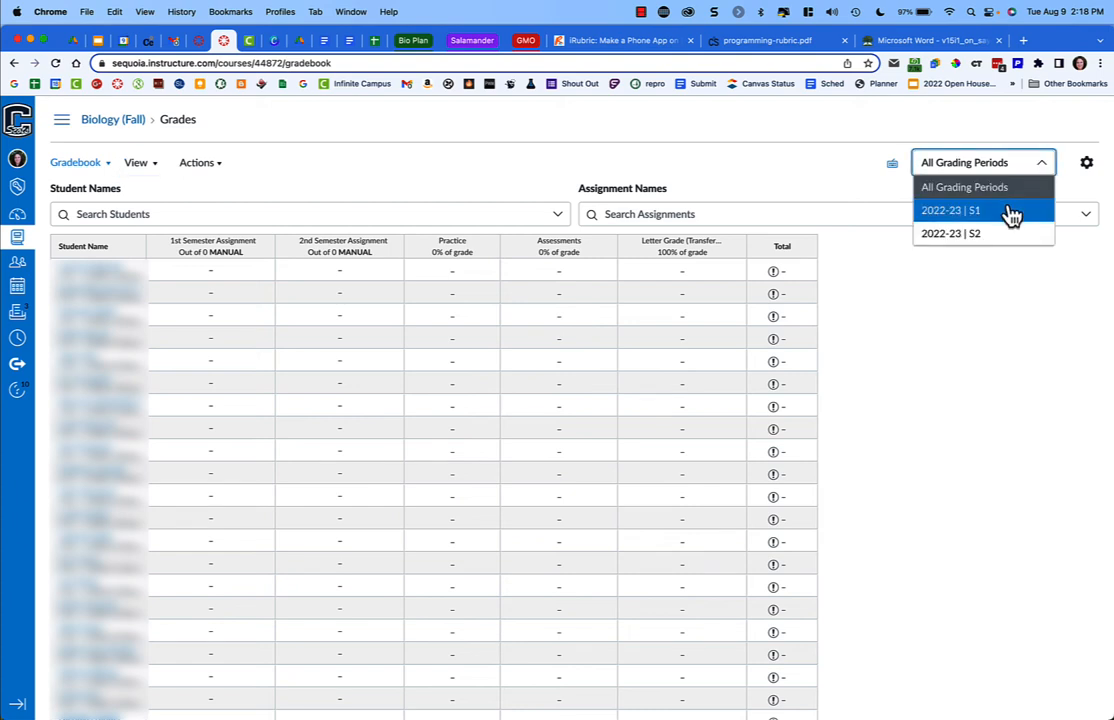
click(968, 210)
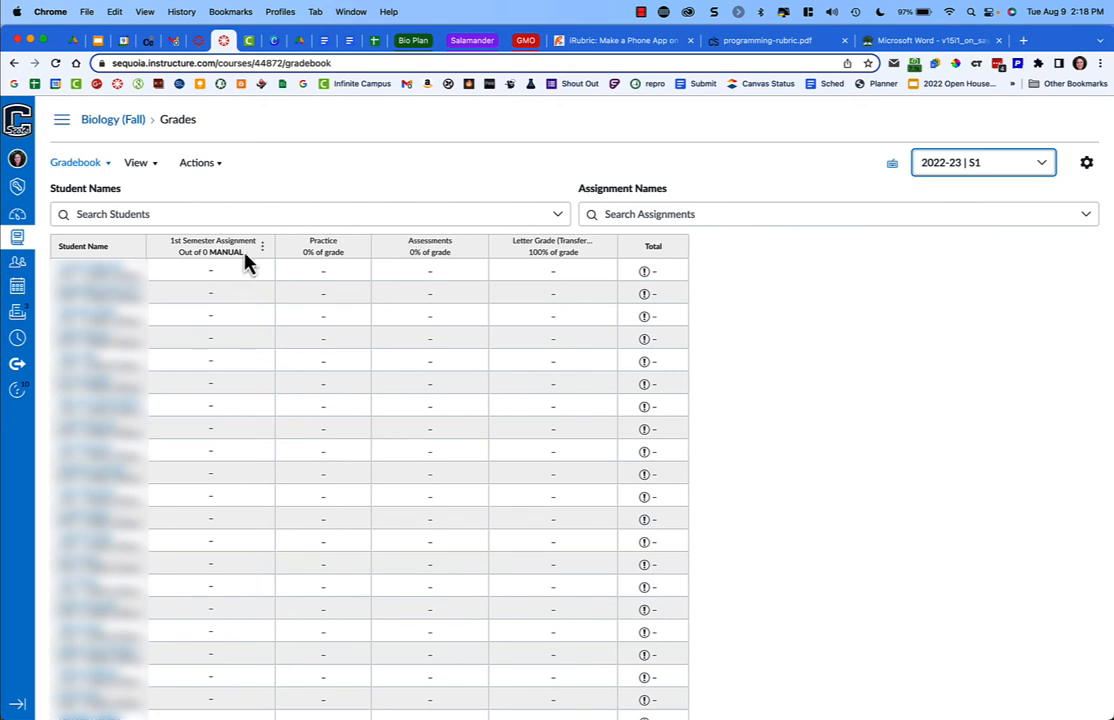
mouse_move(1044, 174)
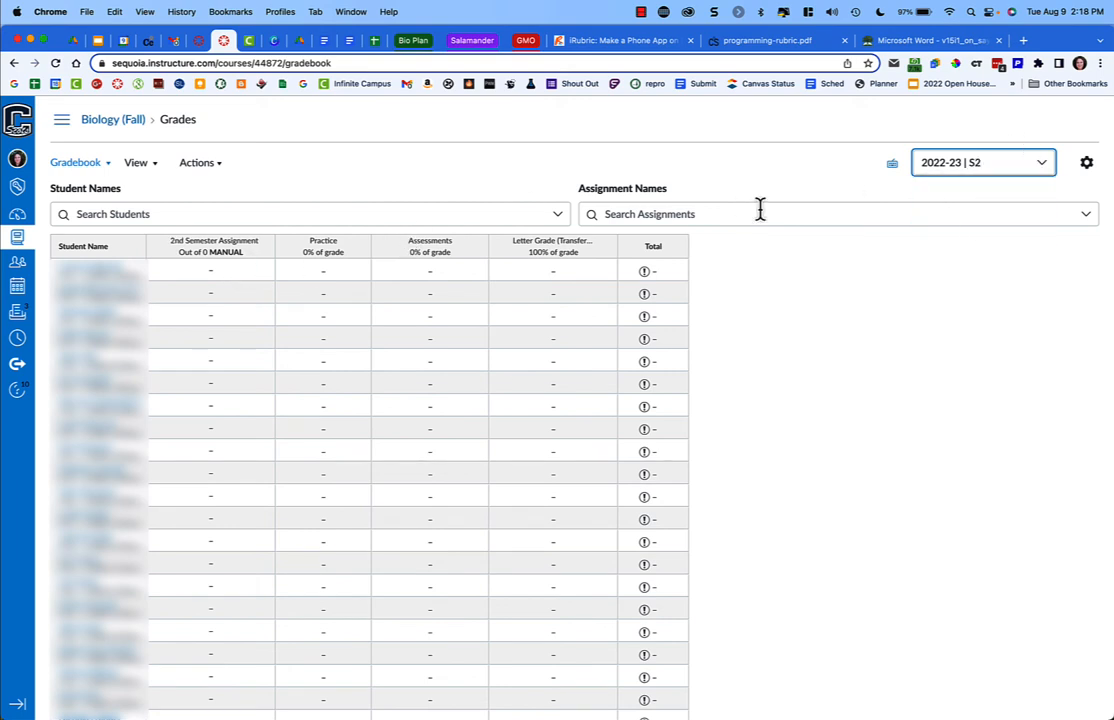
mouse_move(264, 250)
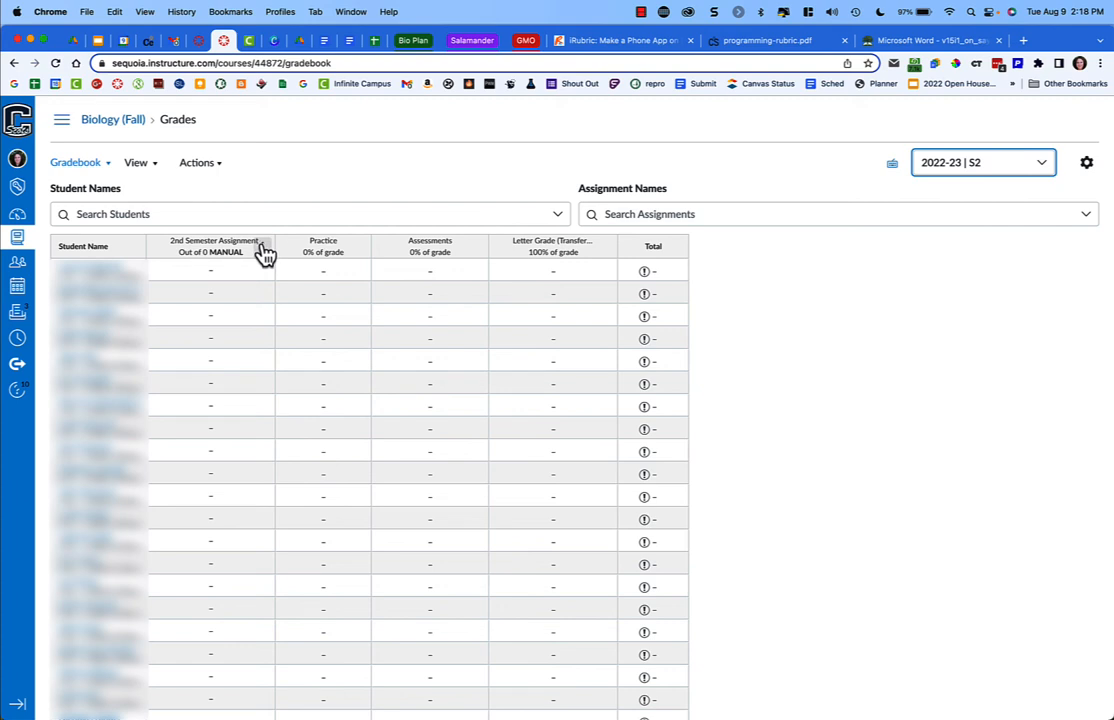
mouse_move(330, 204)
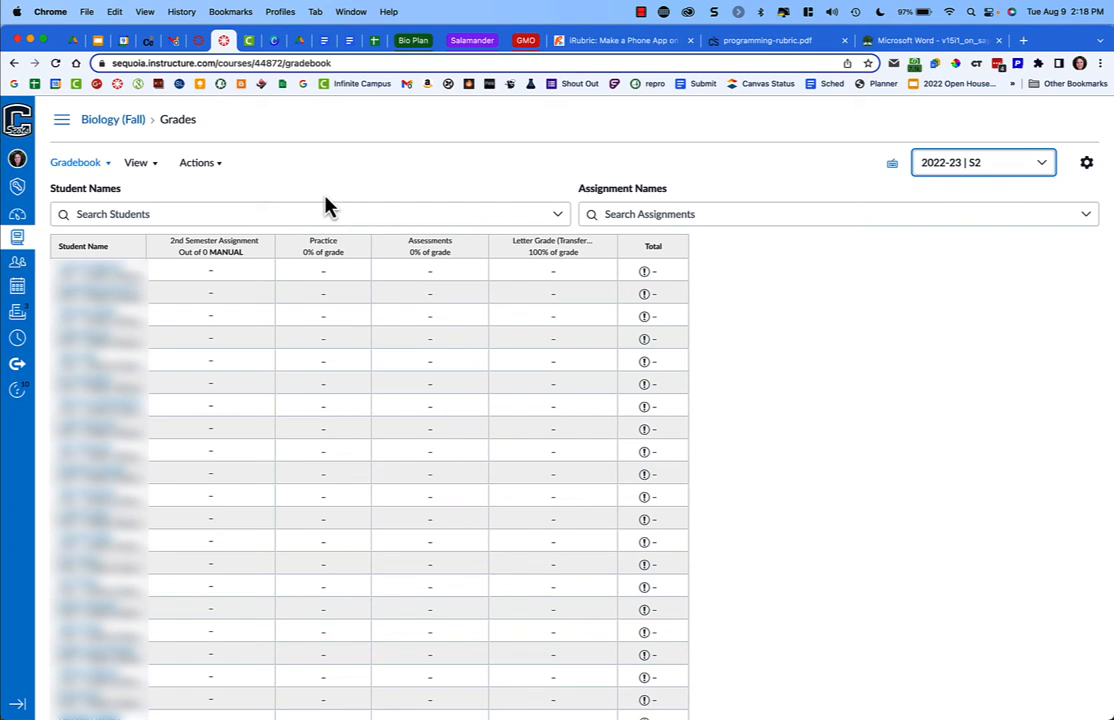
mouse_move(140, 168)
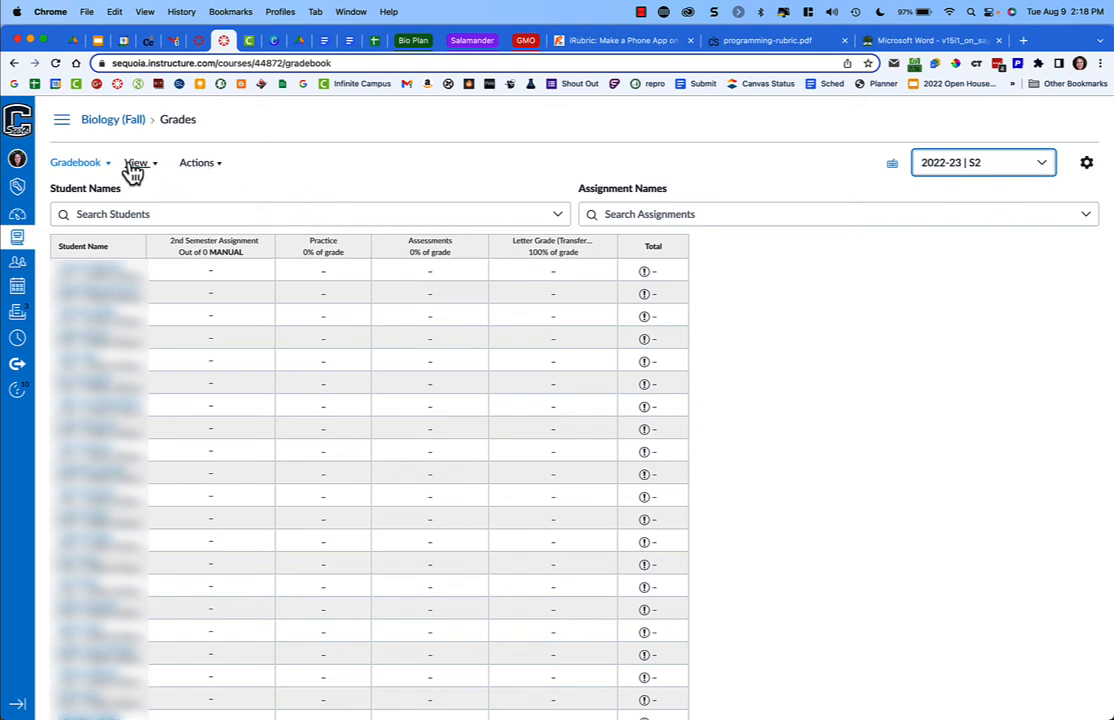
- Enable the Sections filter in the gradebook and narrow it to section P-06
click(136, 162)
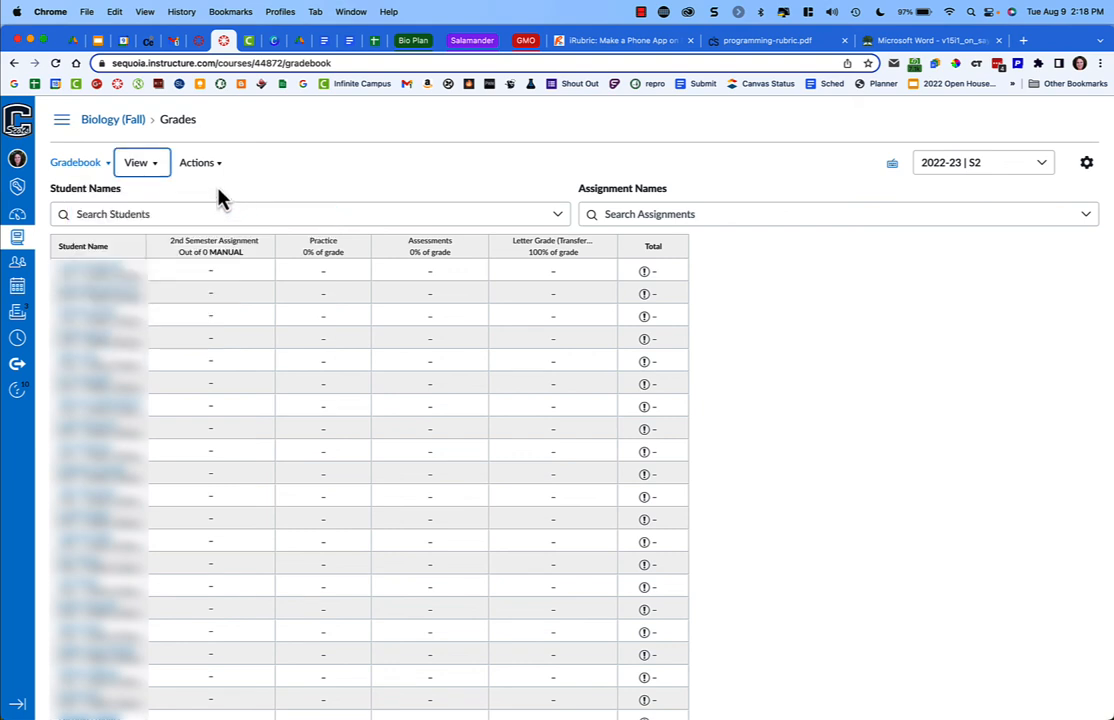
click(136, 162)
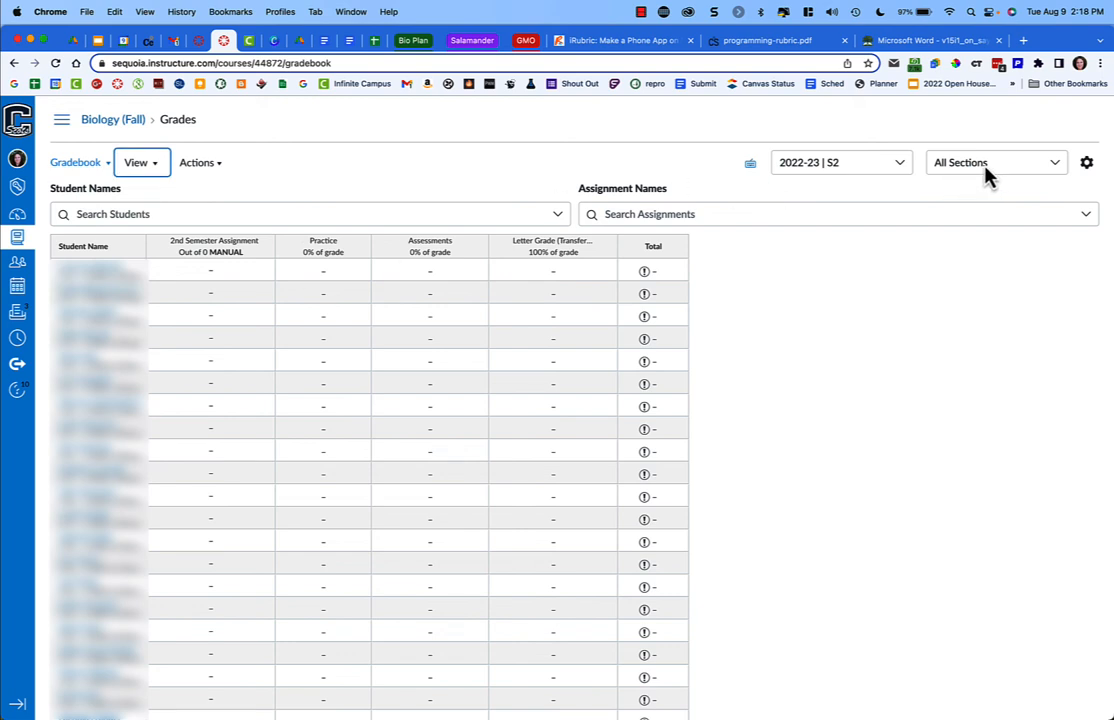
mouse_move(990, 176)
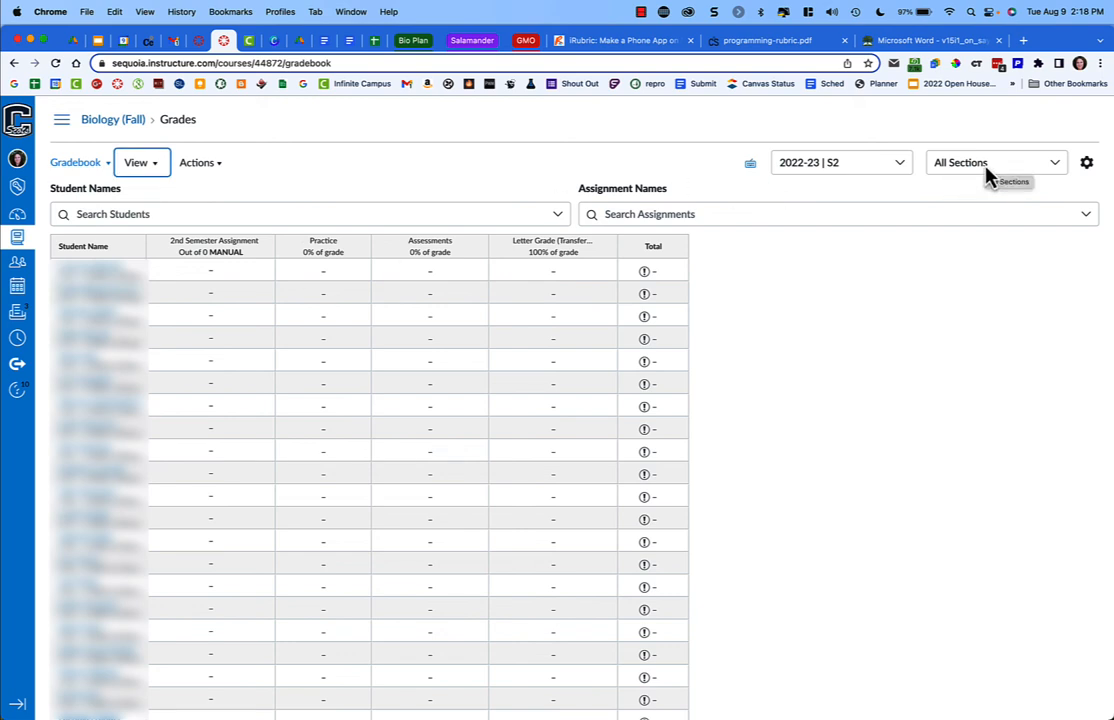
click(996, 162)
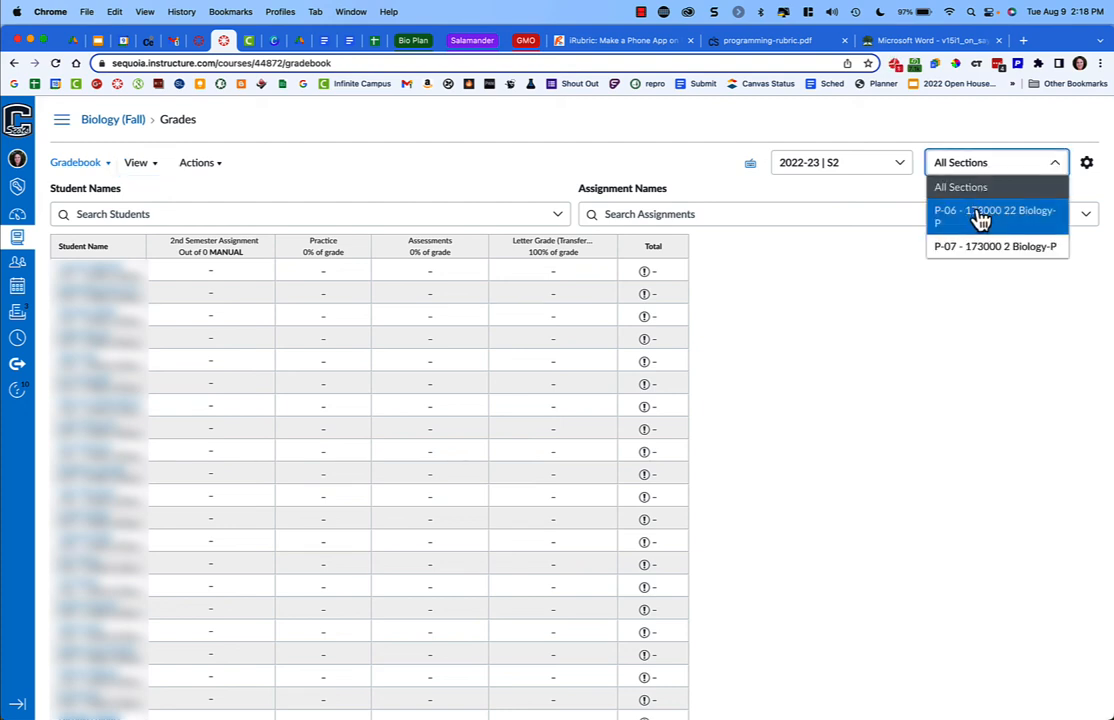
click(994, 216)
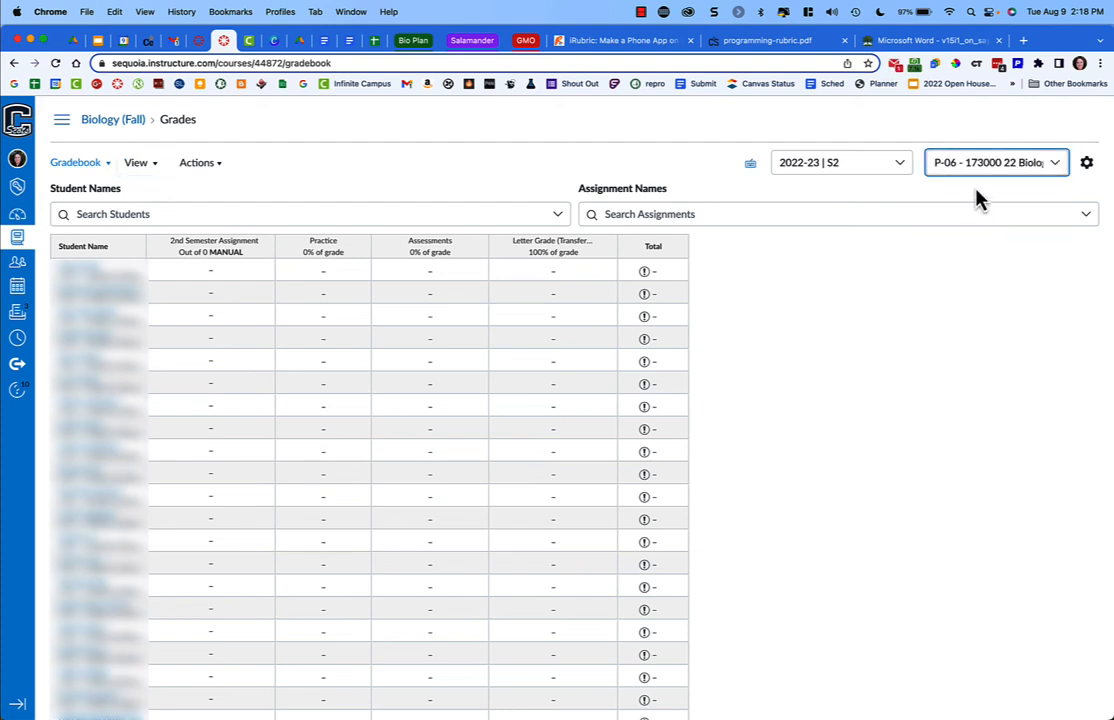
- Switch the section filter to P-07, then back to All Sections
click(996, 162)
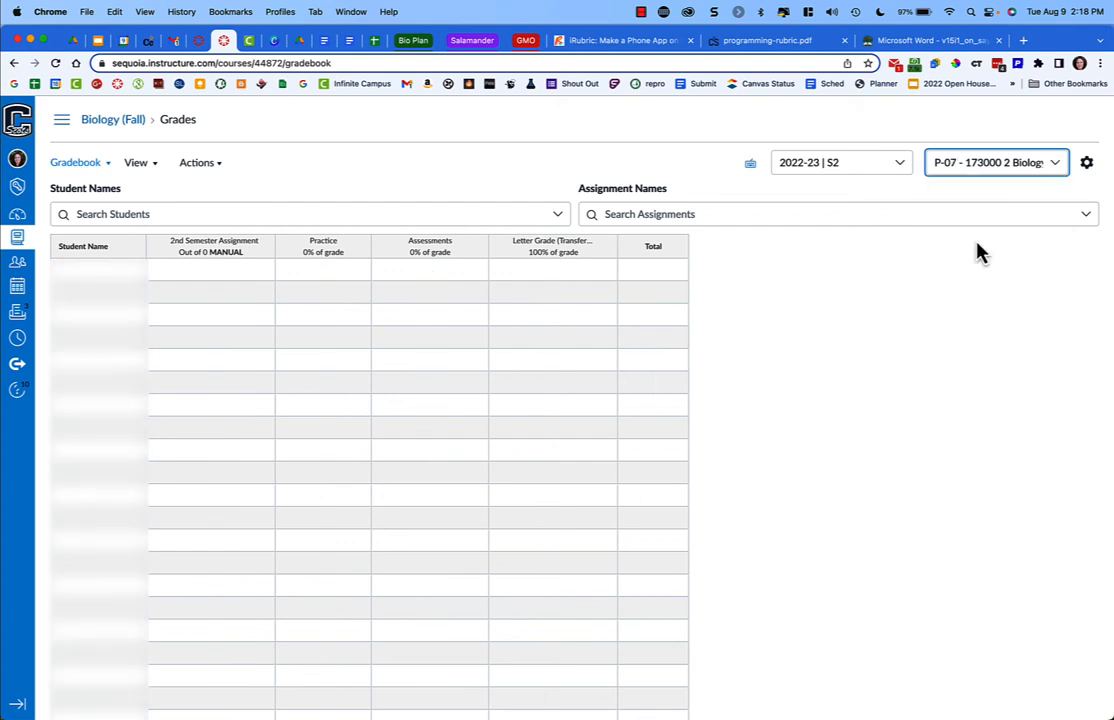
click(996, 162)
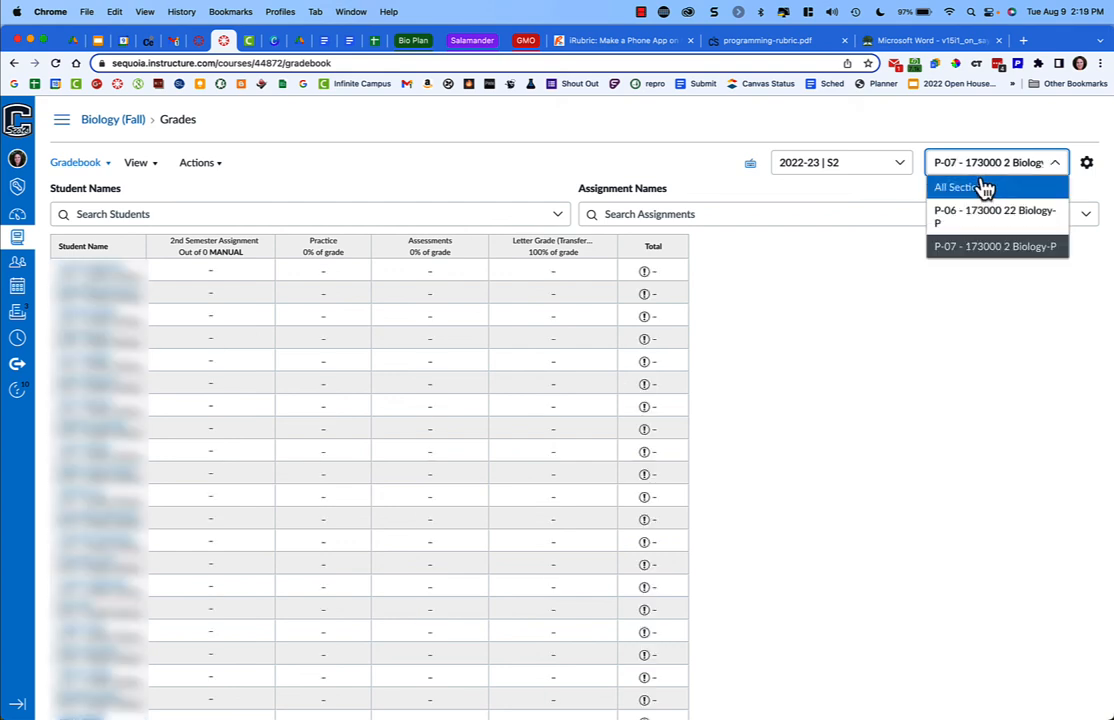
click(964, 188)
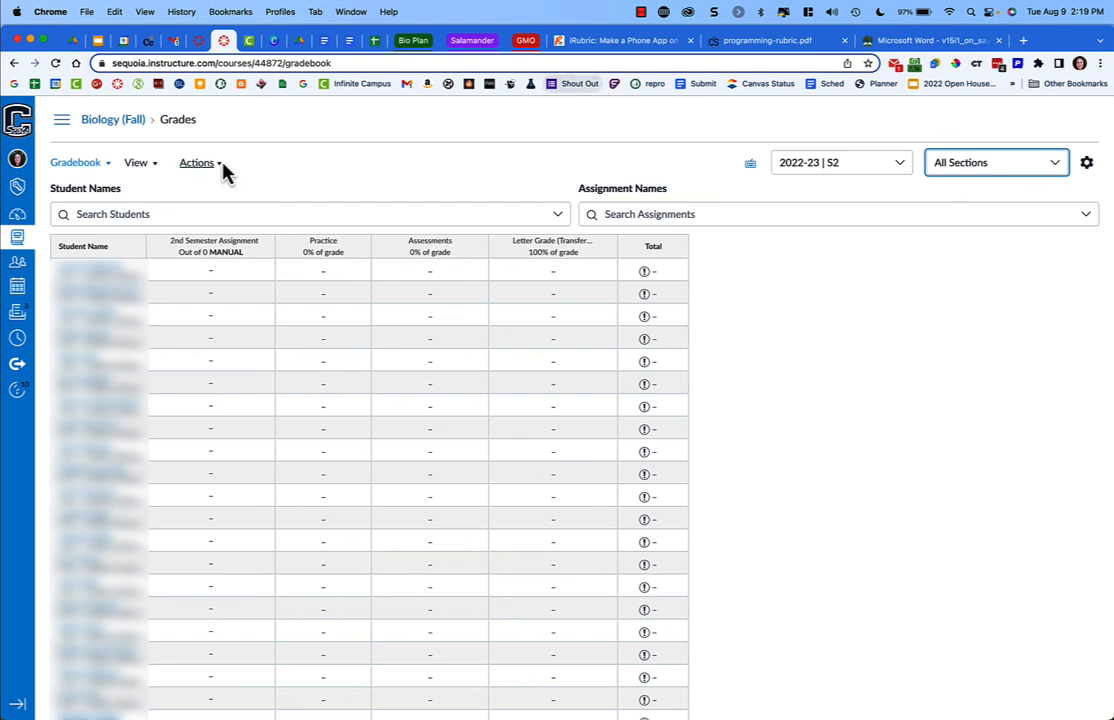
click(136, 162)
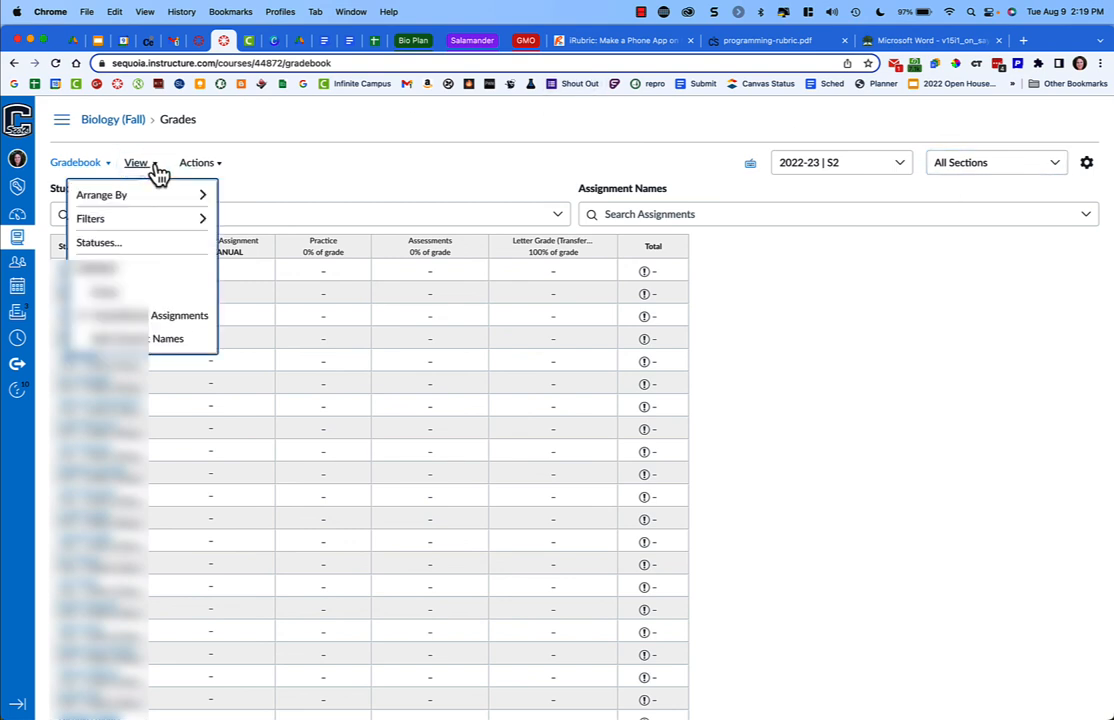